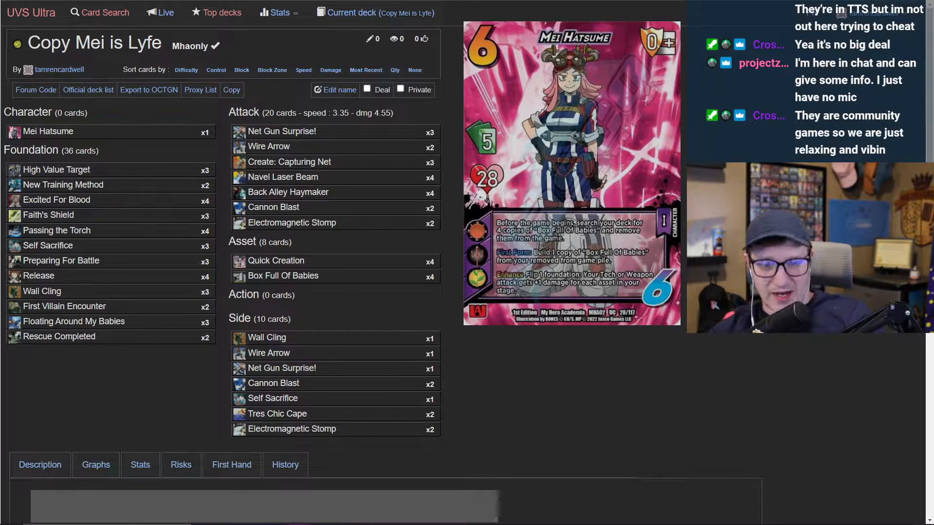
mouse_move(285, 207)
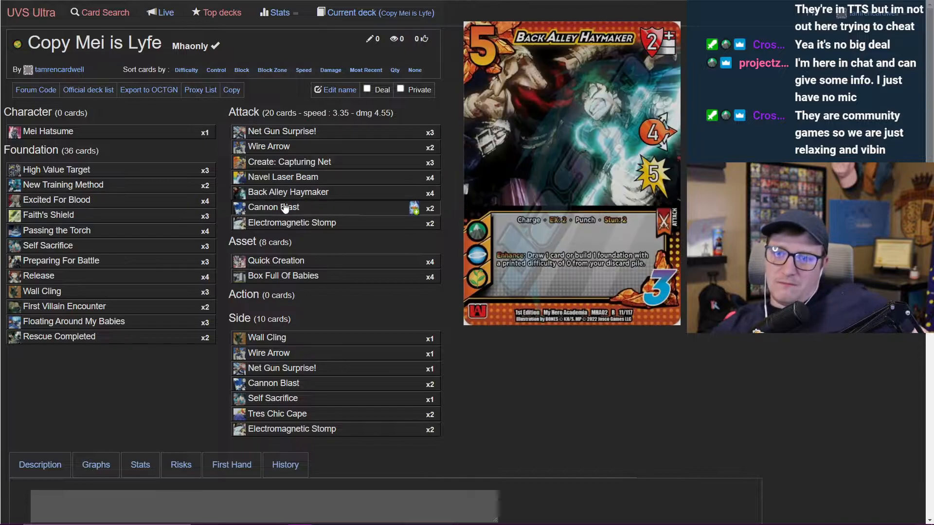
mouse_move(298, 162)
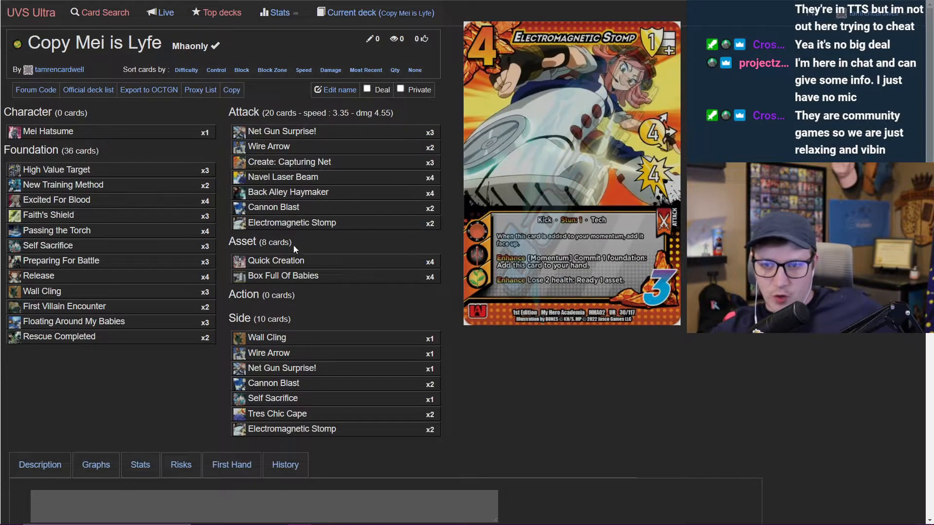
mouse_move(294, 278)
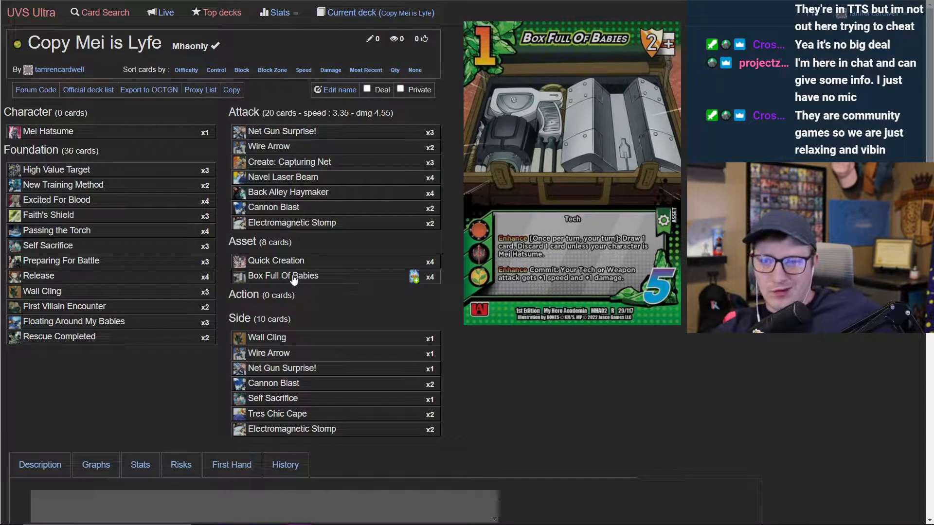
mouse_move(308, 229)
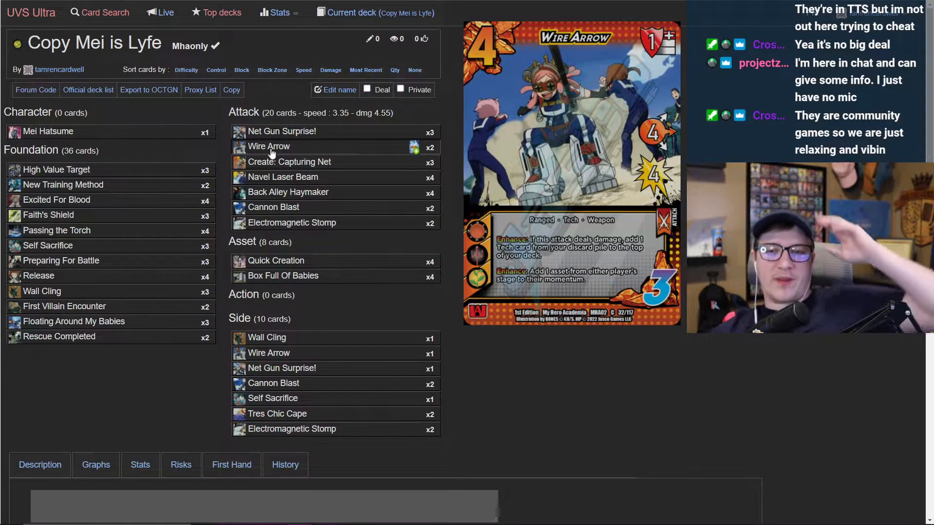
mouse_move(291, 228)
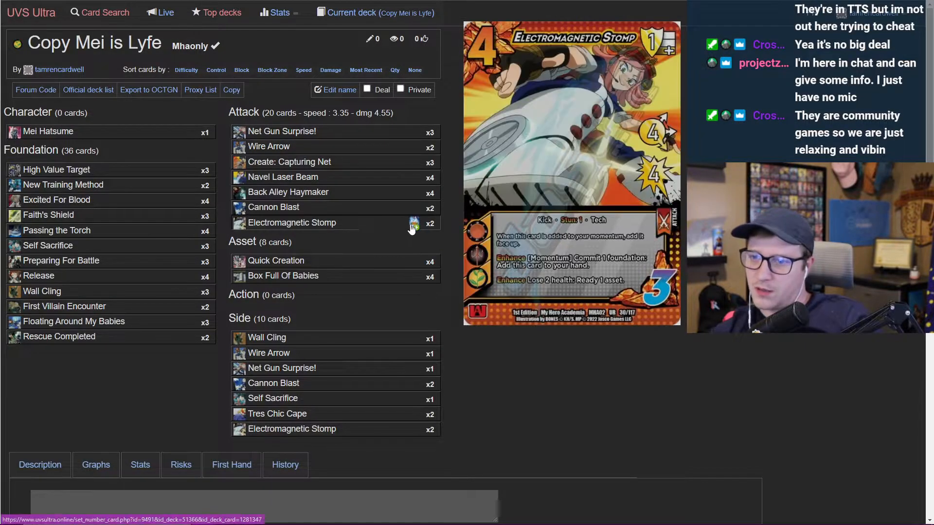
Step: Start swapping the main-deck Electromagnetic Stomp cards for Instant Shining Flash
click(411, 227)
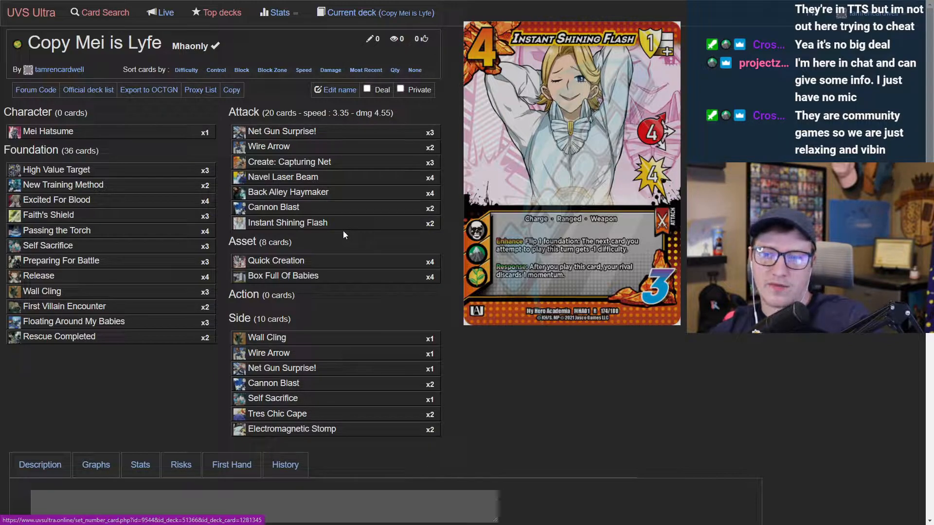
mouse_move(340, 229)
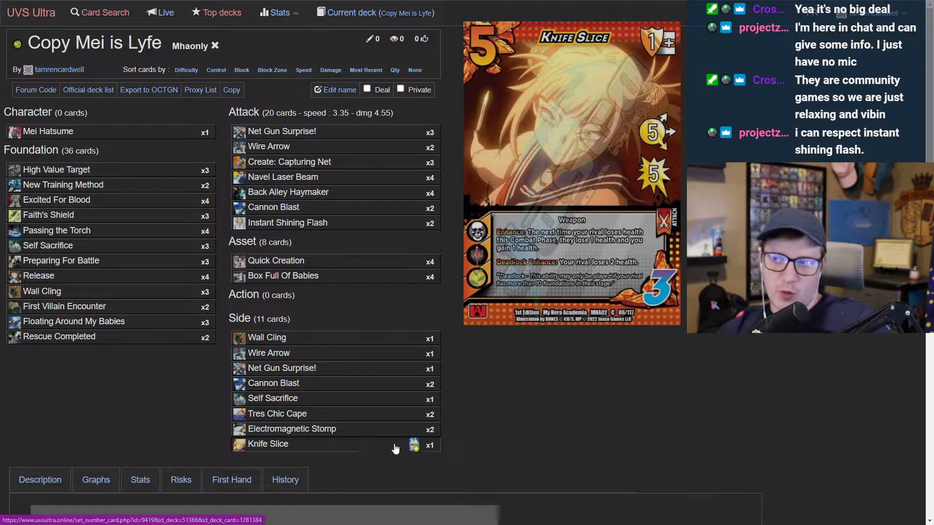
mouse_move(464, 463)
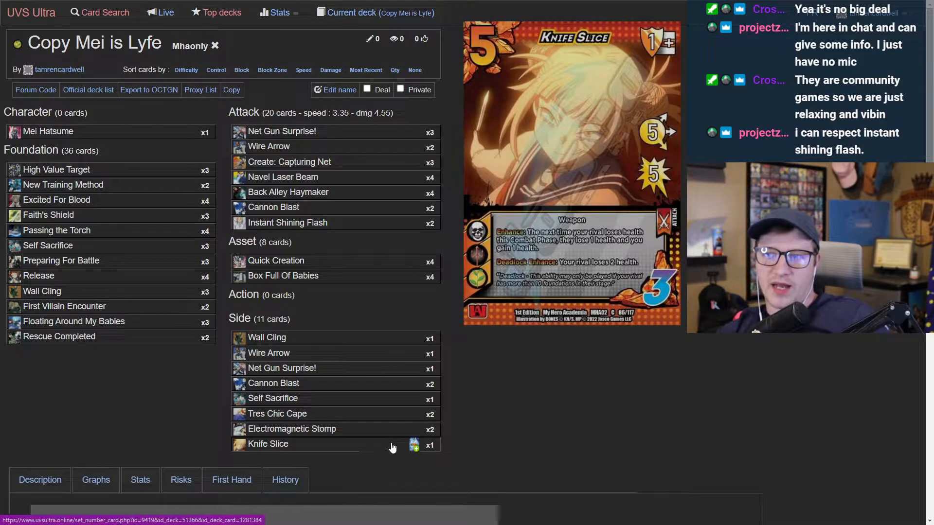
Step: Add two Knife Slice to the main-deck attacks in place of two Navel Laser Beam
click(413, 446)
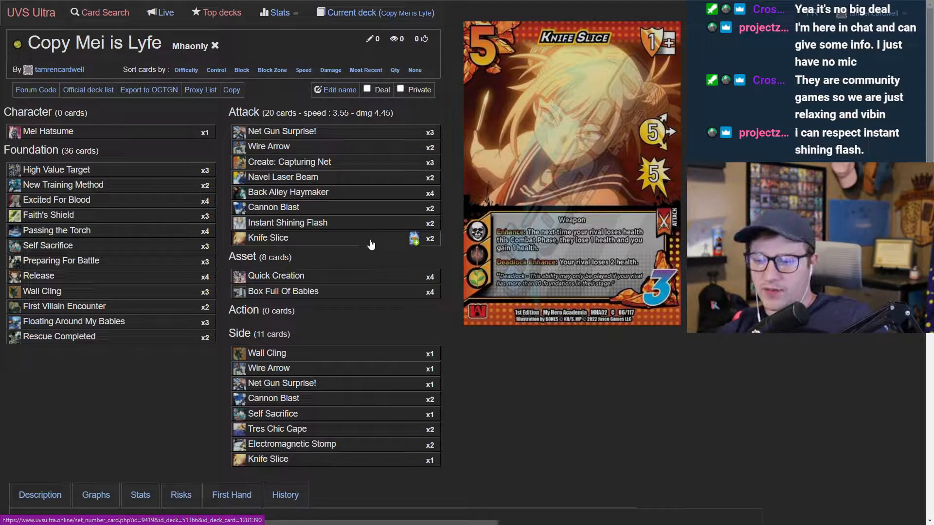
mouse_move(367, 248)
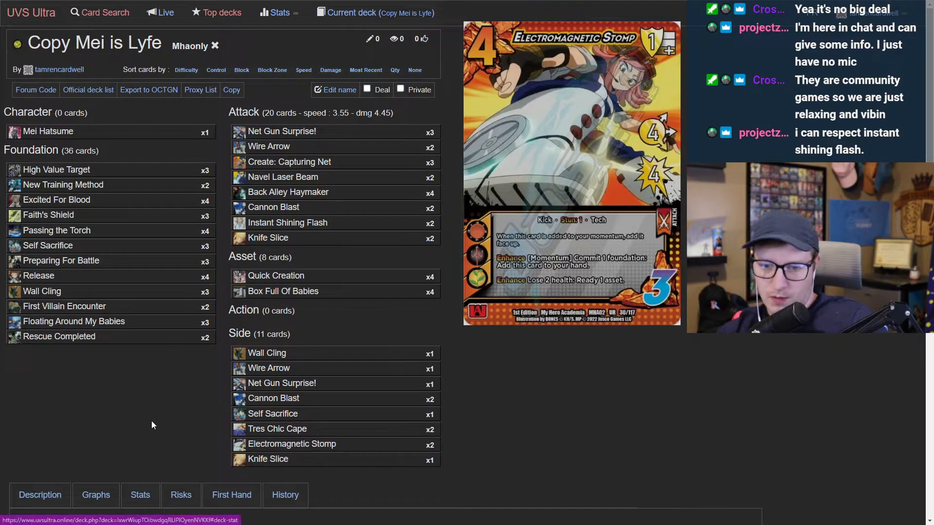
scroll(down, 3)
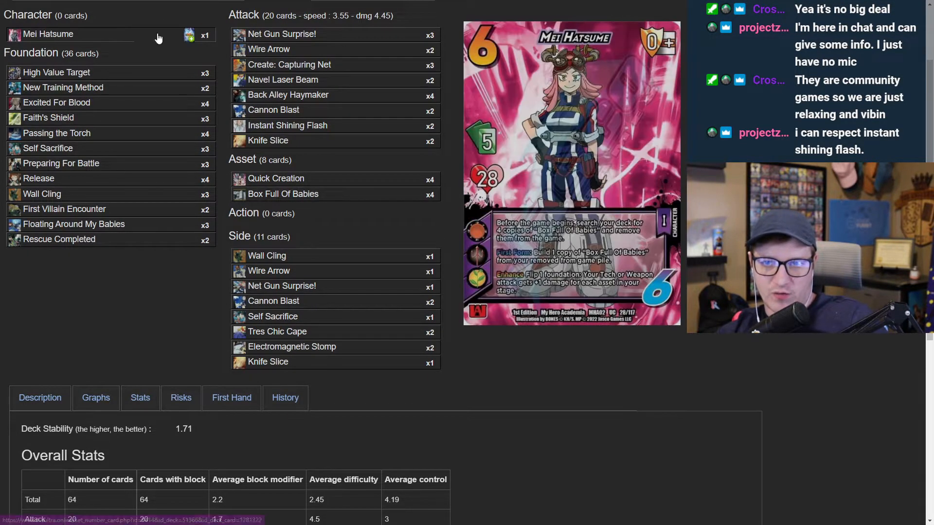
scroll(down, 3)
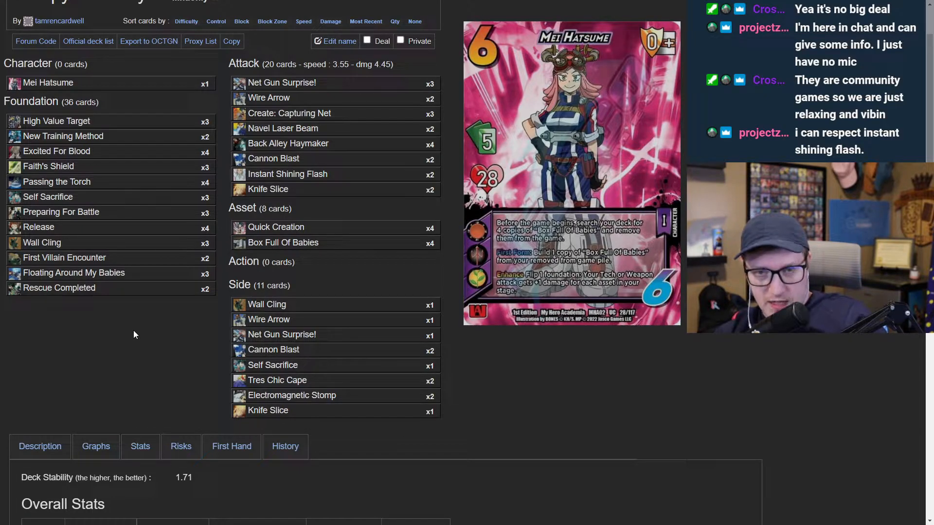
scroll(down, 3)
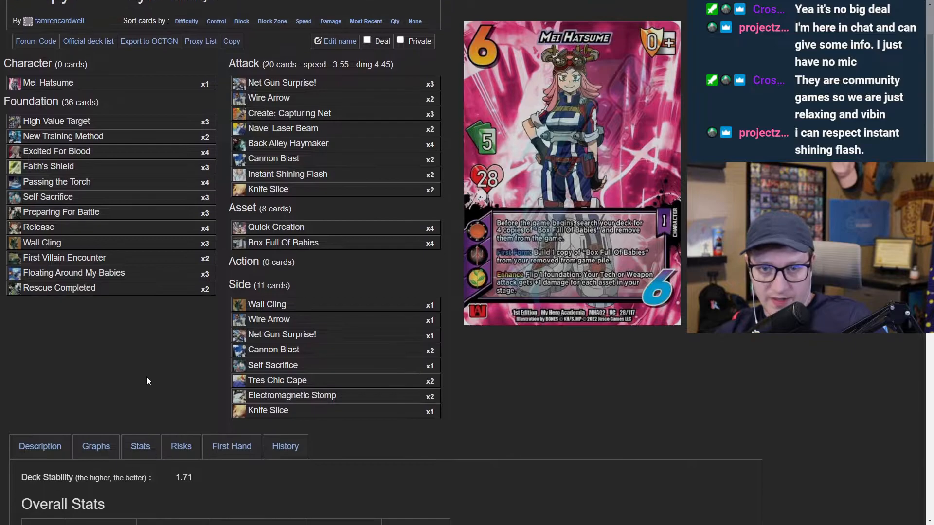
mouse_move(149, 169)
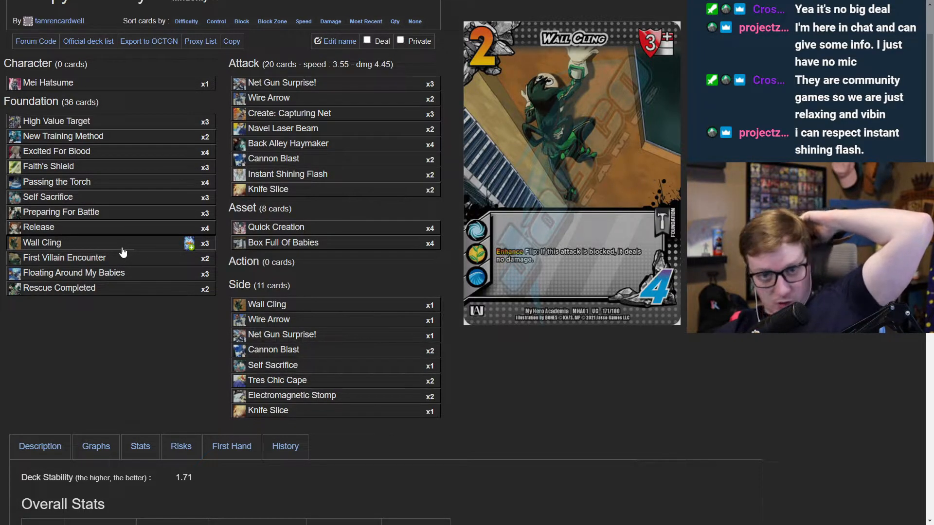
mouse_move(136, 201)
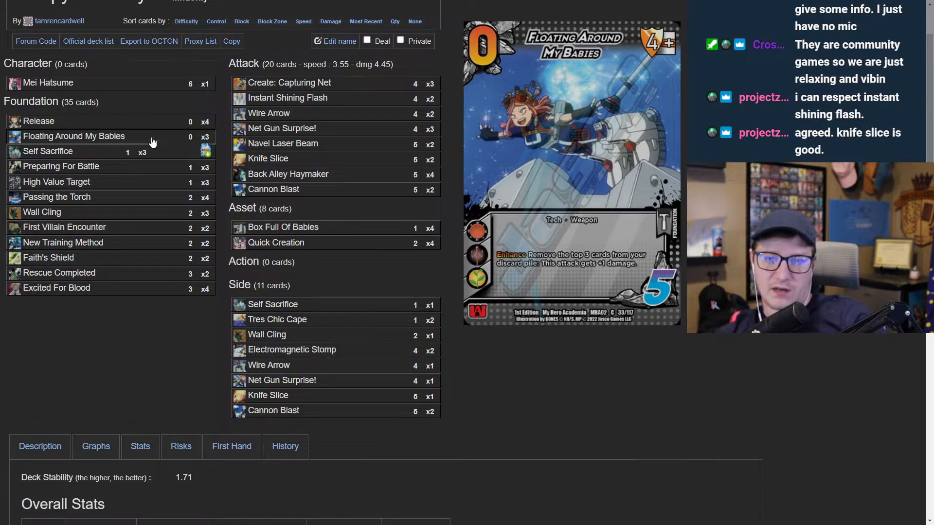
mouse_move(177, 141)
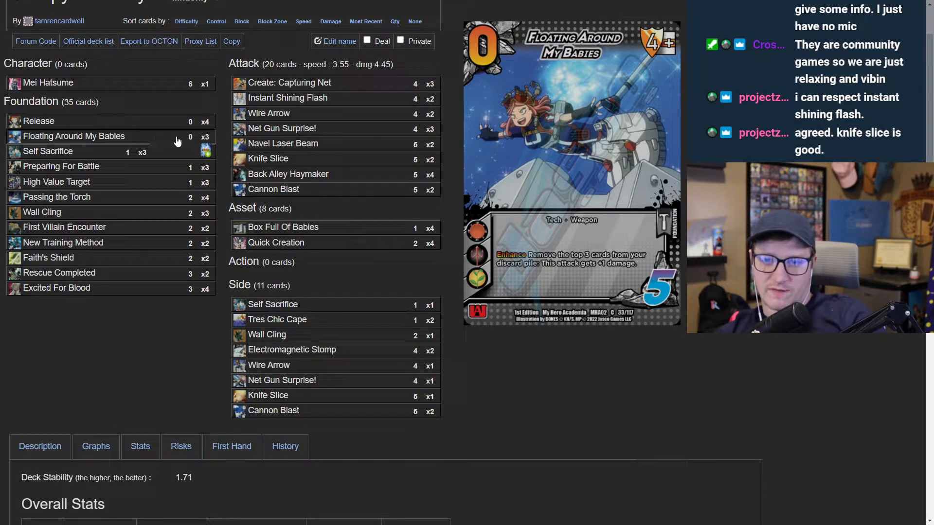
mouse_move(175, 140)
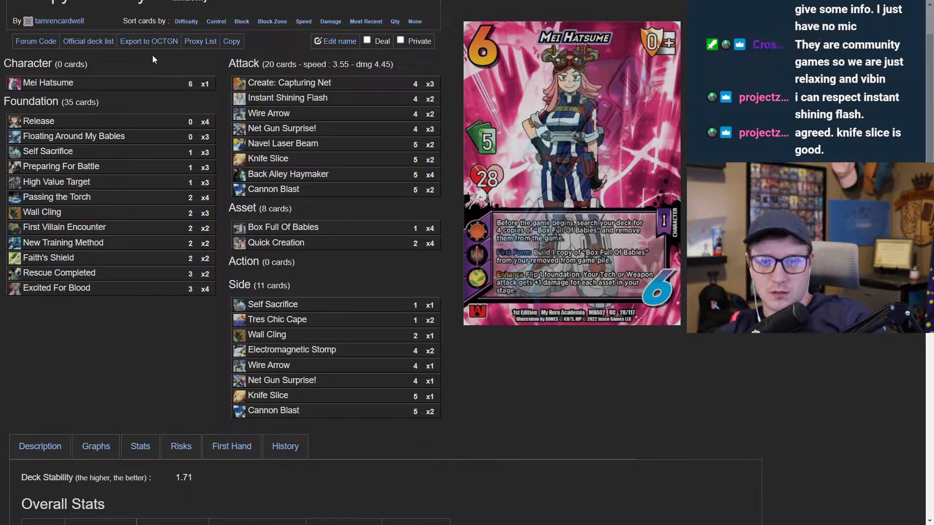
mouse_move(77, 170)
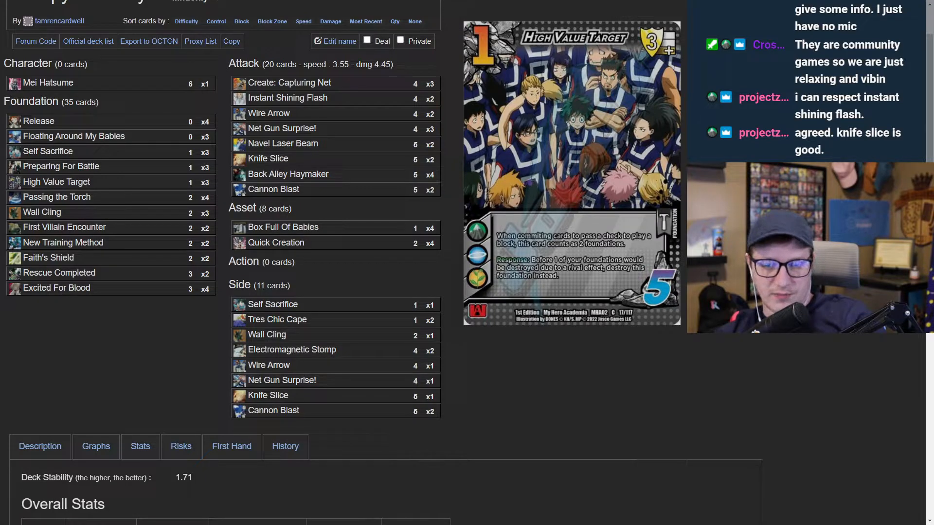
Step: Scroll down the Mei Hatsume deck page toward the foundations list
scroll(down, 3)
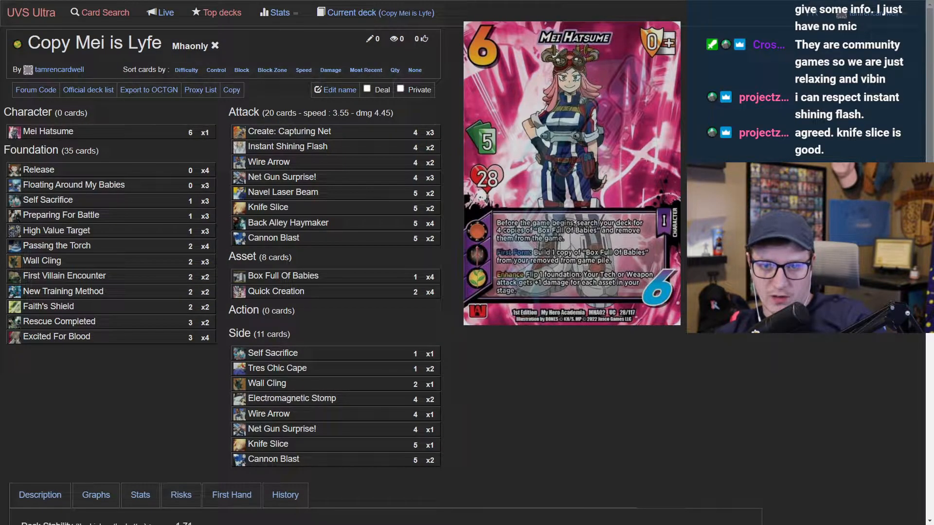
mouse_move(86, 396)
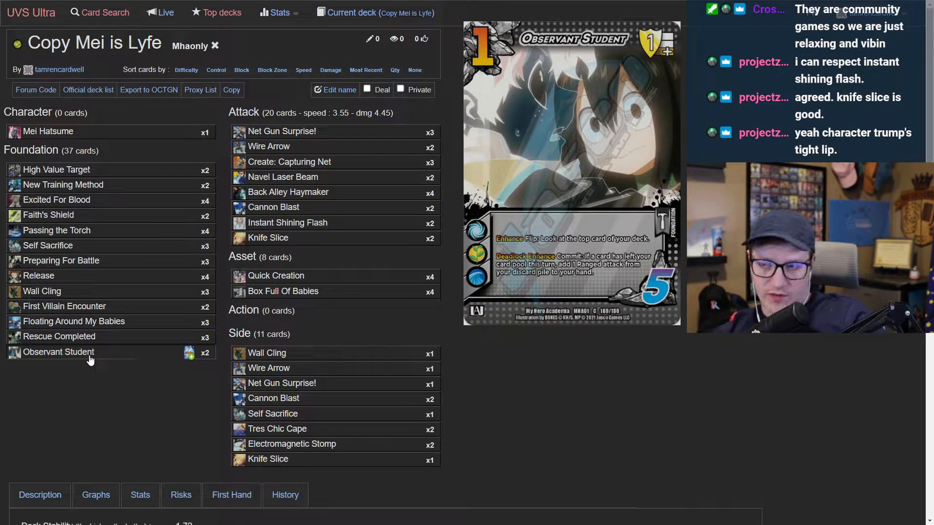
mouse_move(274, 208)
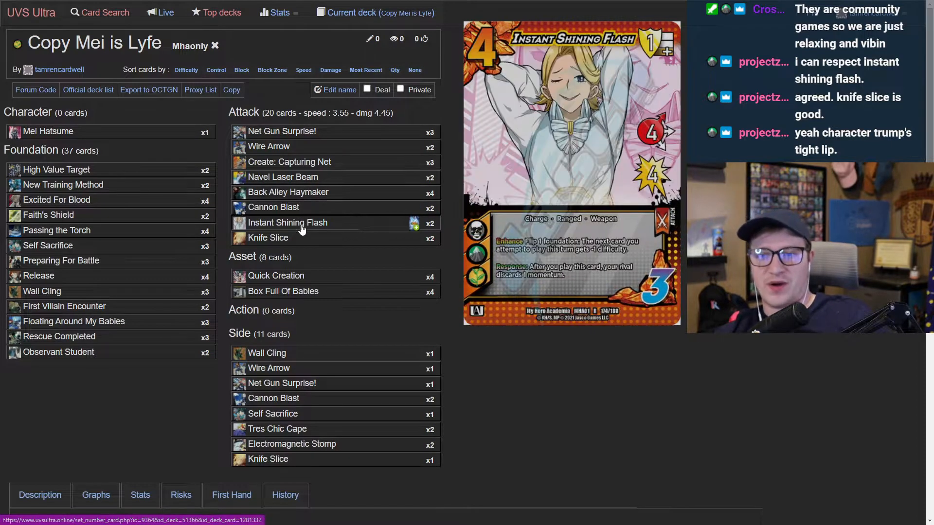
mouse_move(306, 180)
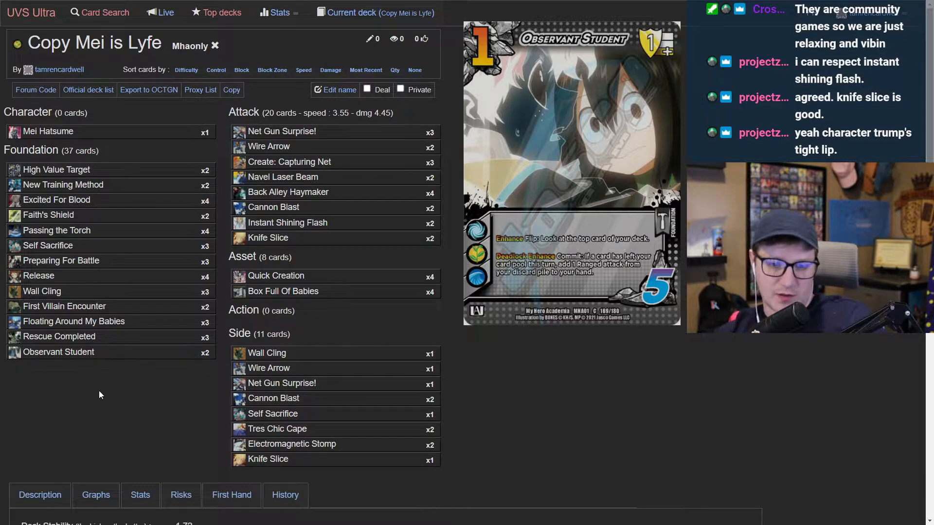
Step: Scroll down the deck list to reach First Villain Encounter in the foundations
scroll(down, 3)
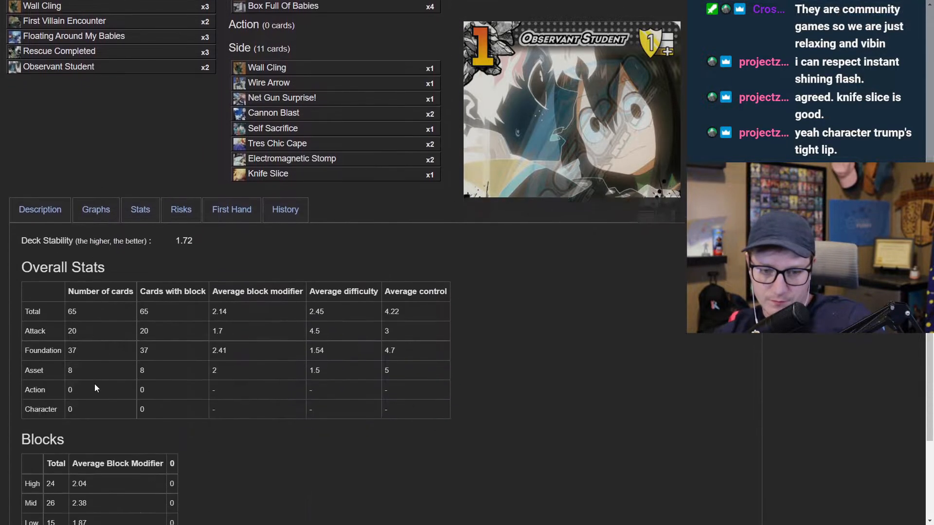
scroll(down, 3)
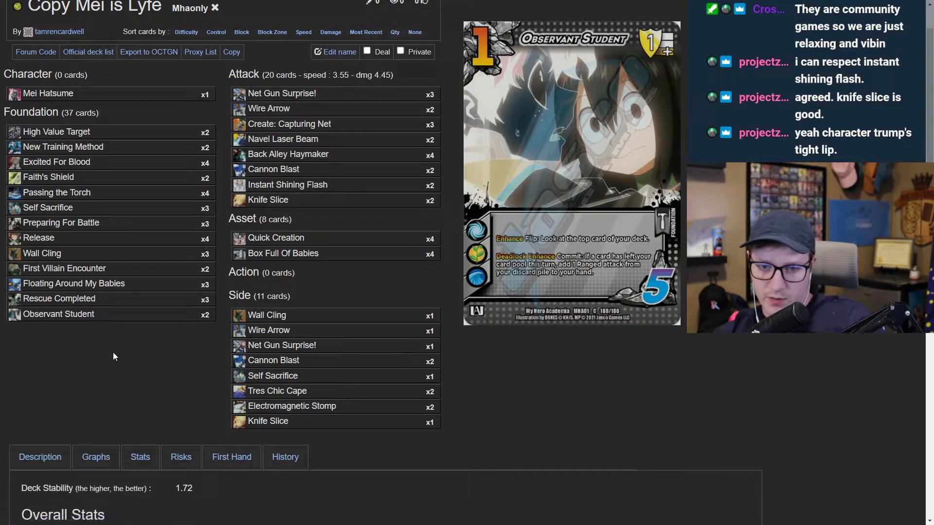
scroll(down, 3)
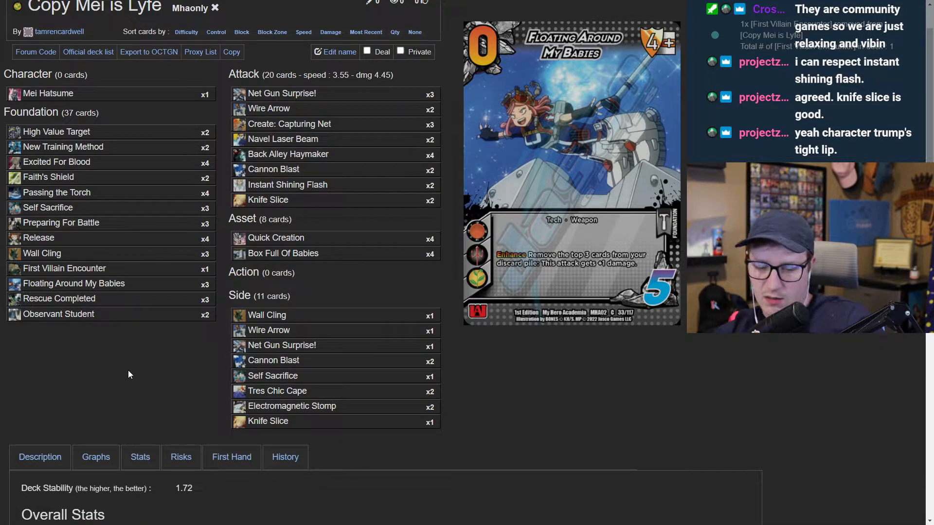
scroll(down, 3)
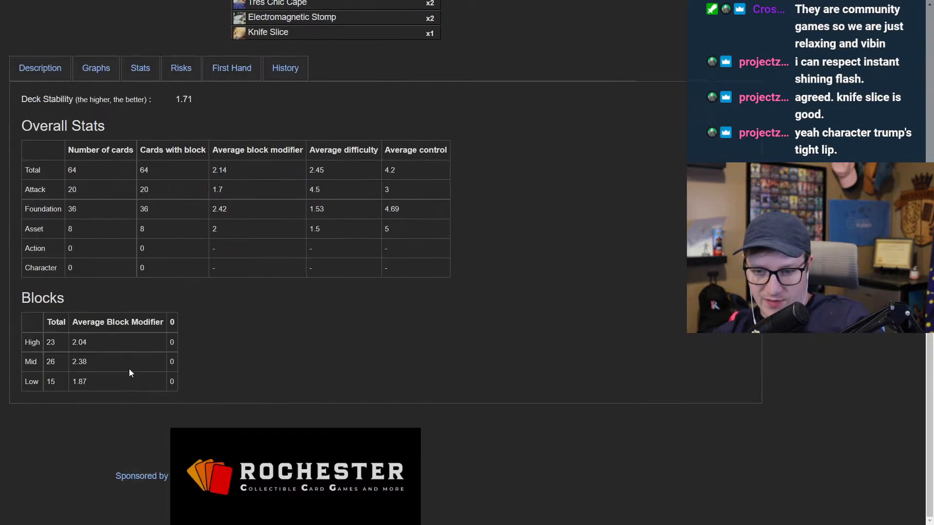
scroll(up, 3)
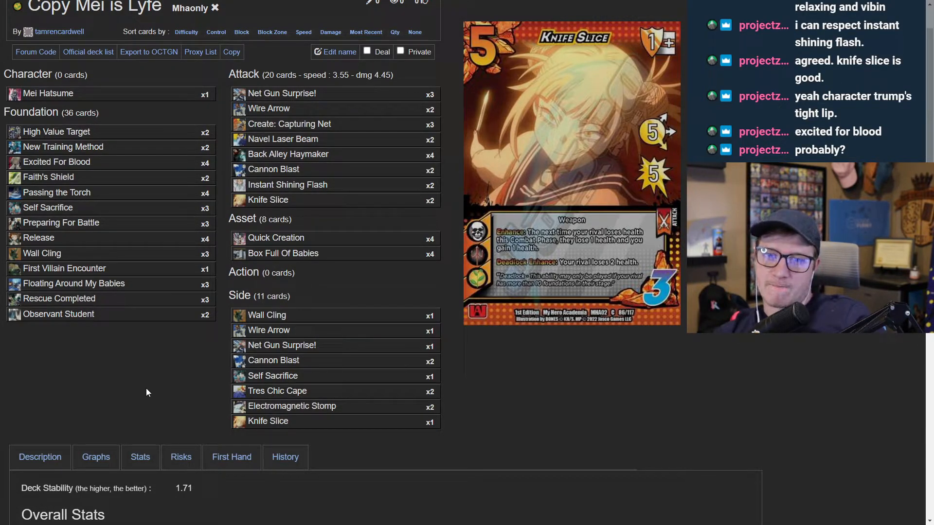
mouse_move(308, 260)
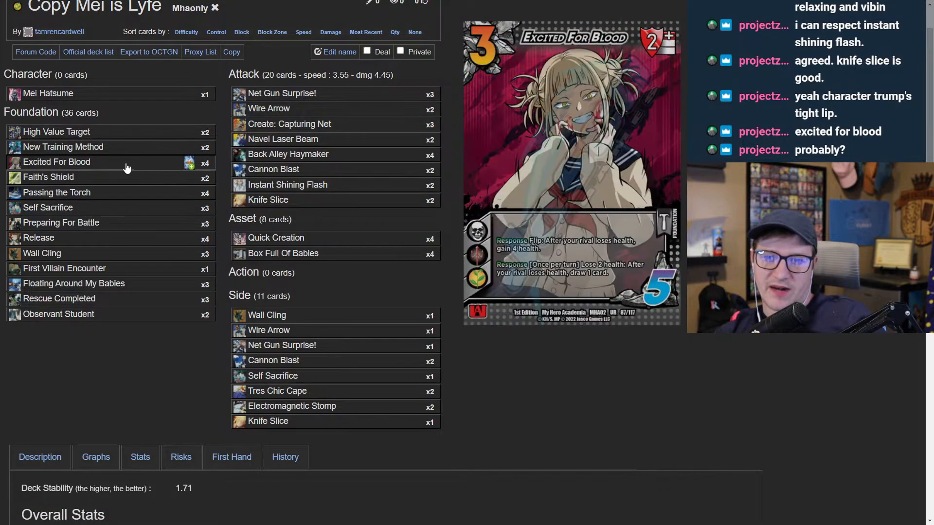
mouse_move(301, 124)
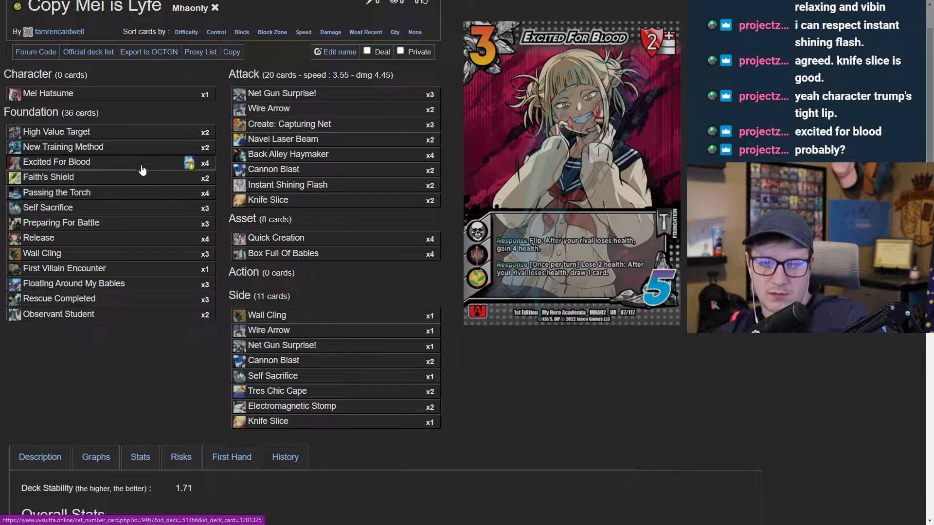
scroll(down, 3)
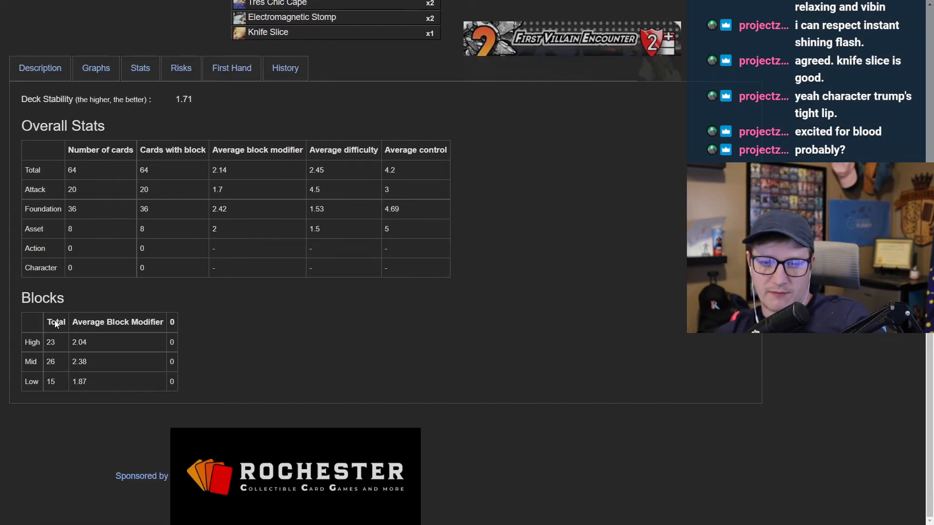
scroll(up, 3)
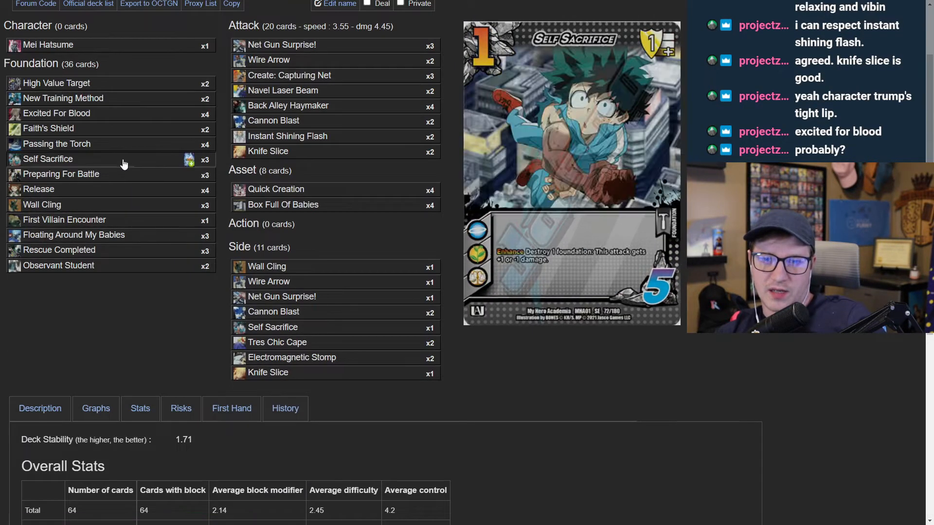
scroll(down, 3)
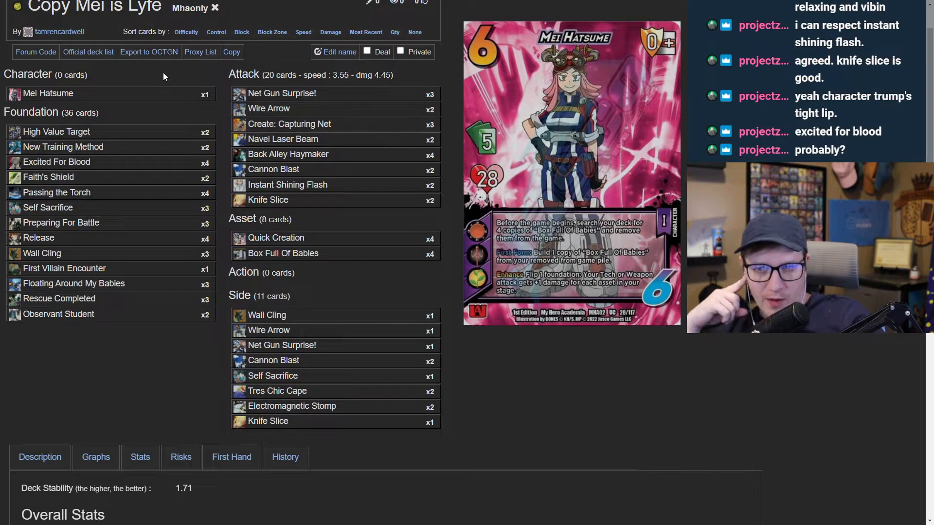
mouse_move(268, 207)
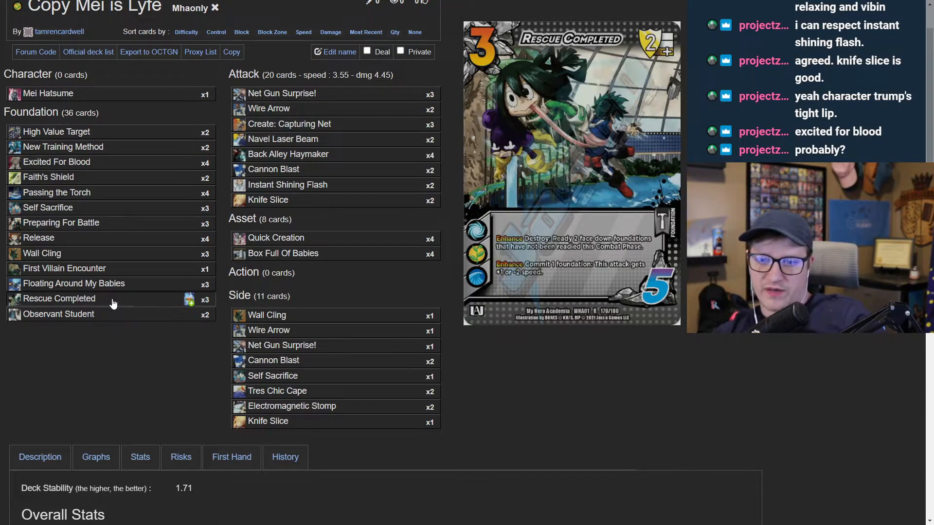
mouse_move(111, 287)
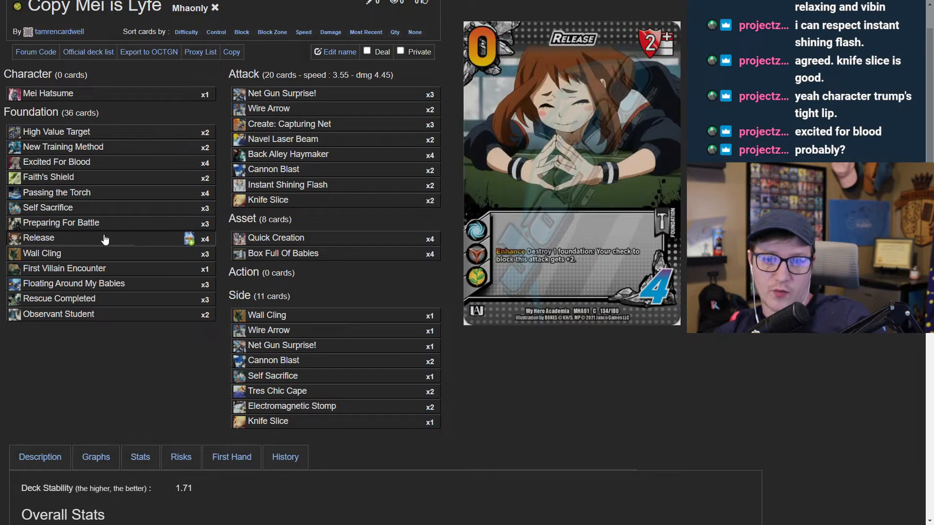
mouse_move(105, 243)
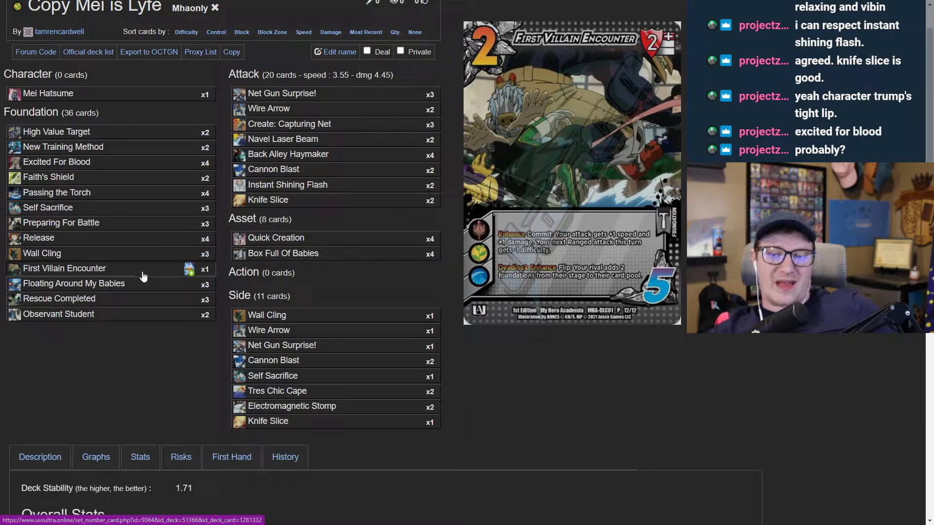
mouse_move(291, 412)
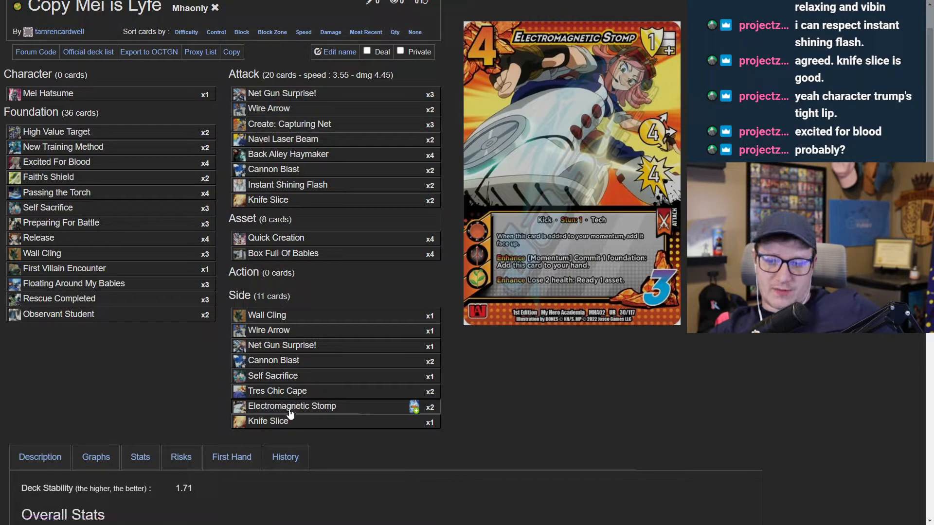